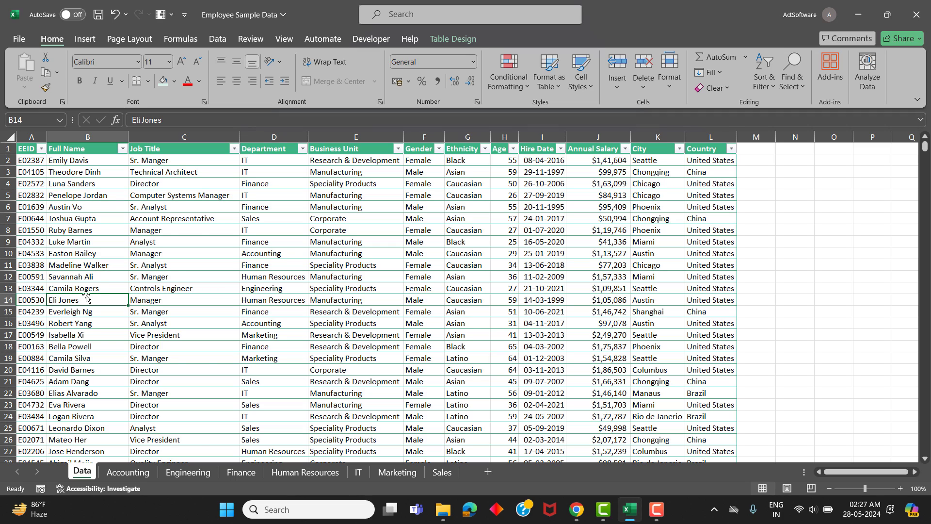
Review the Accounting, Human Resources and Engineering sheets, then delete the department sheets, keeping Data.
left_click(175, 264)
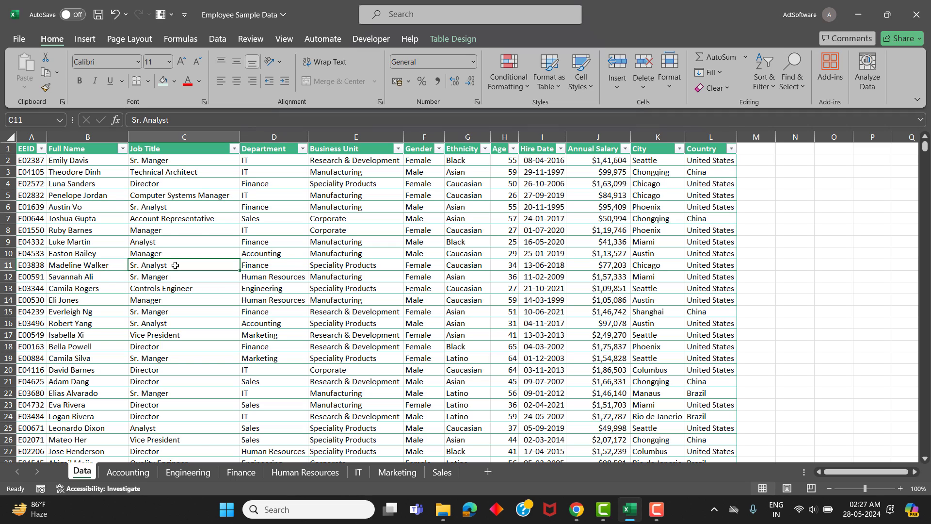
mouse_move(202, 236)
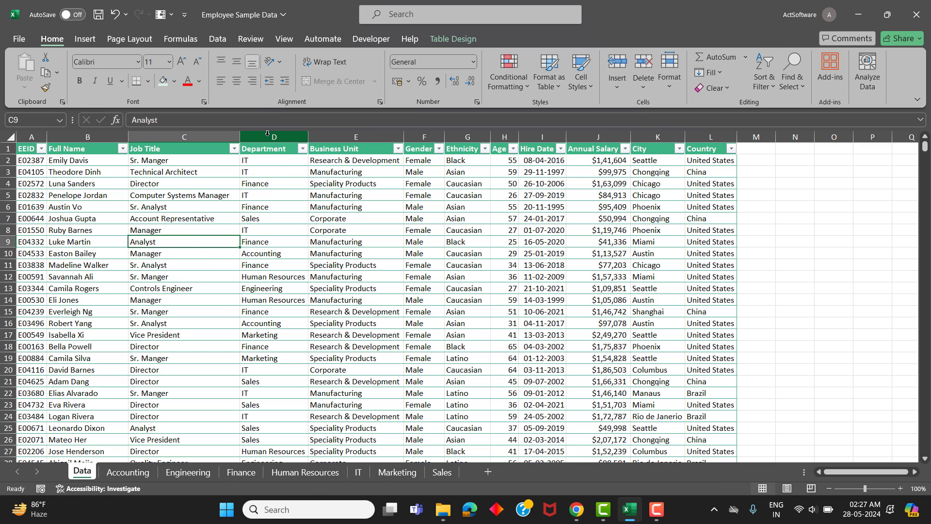
left_click(127, 472)
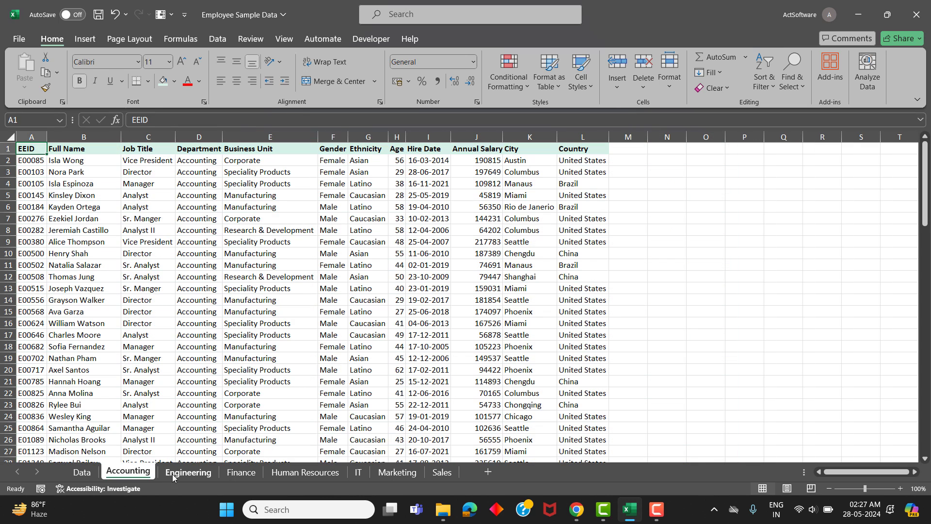
left_click(304, 472)
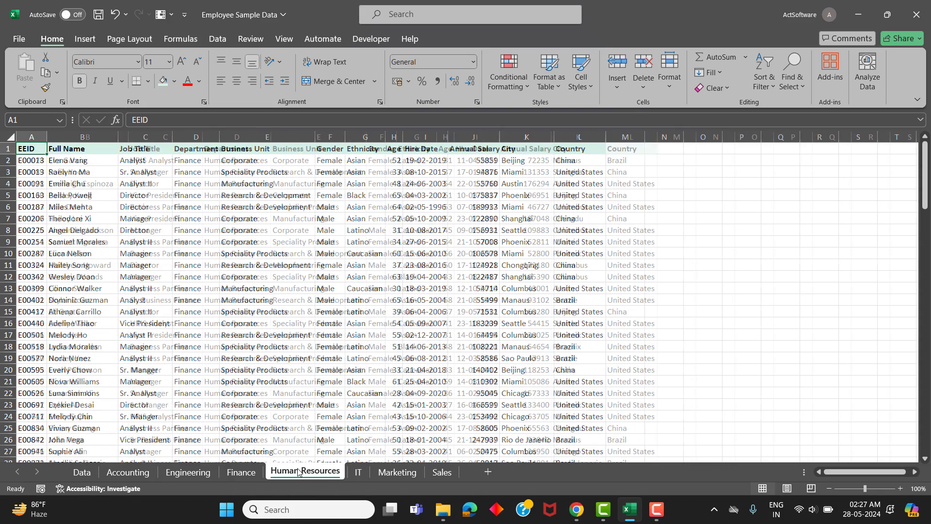
left_click(305, 470)
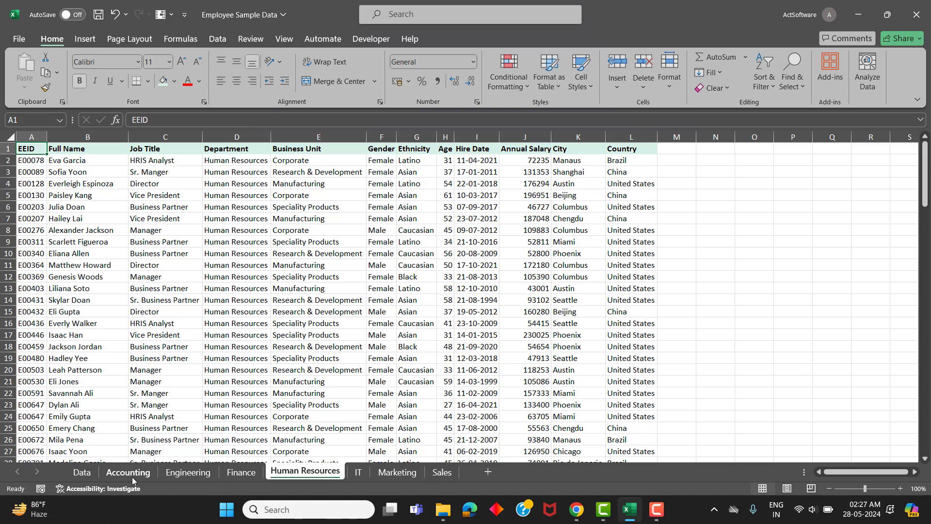
left_click(187, 472)
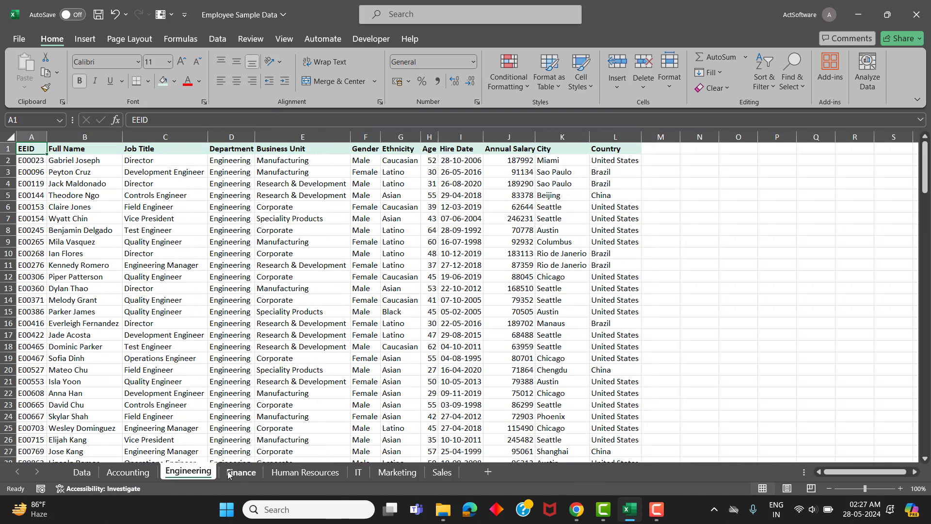
left_click(305, 472)
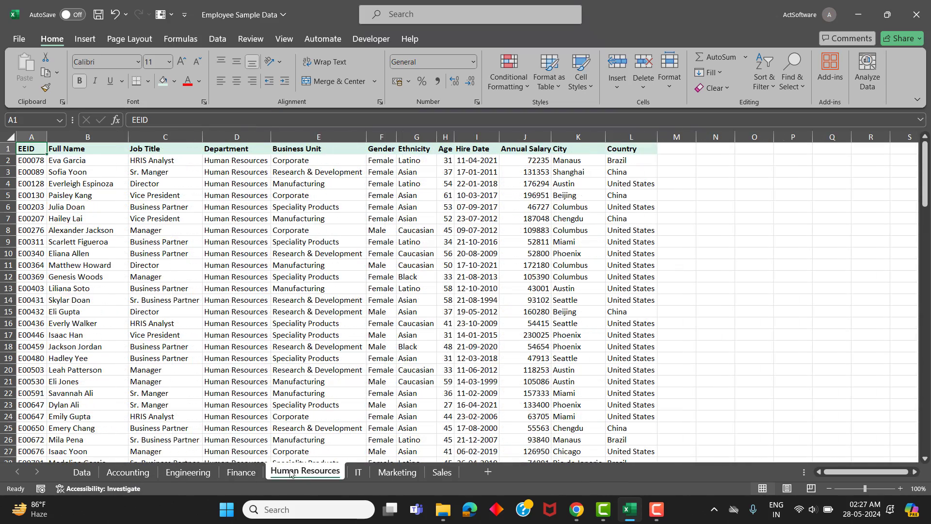
left_click(82, 472)
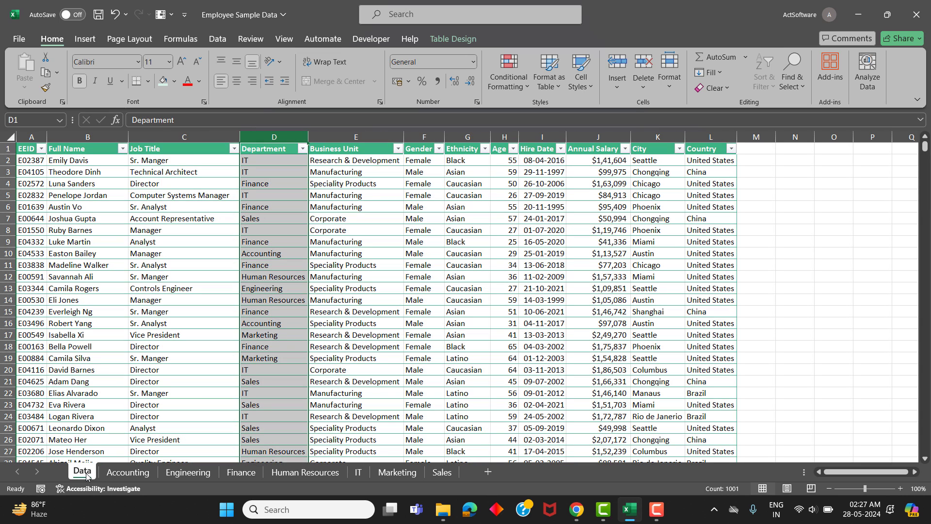
left_click(156, 346)
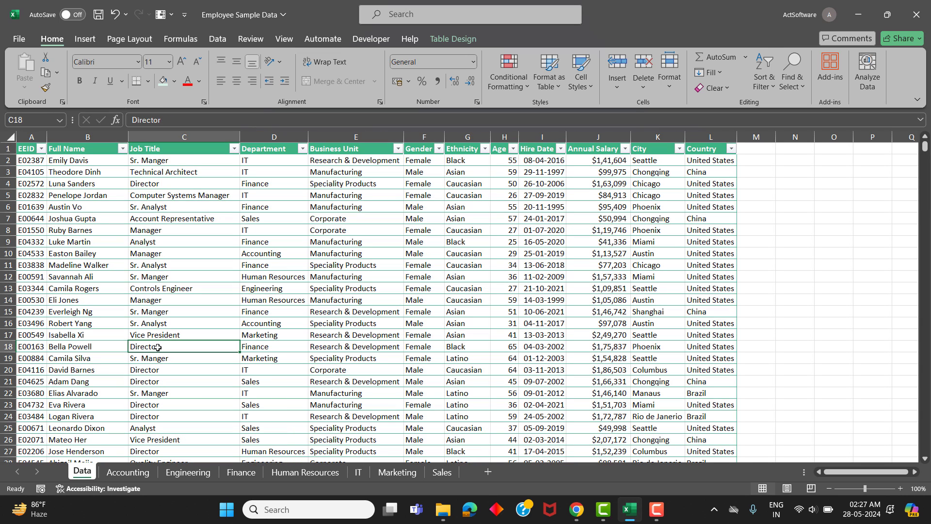
left_click(127, 471)
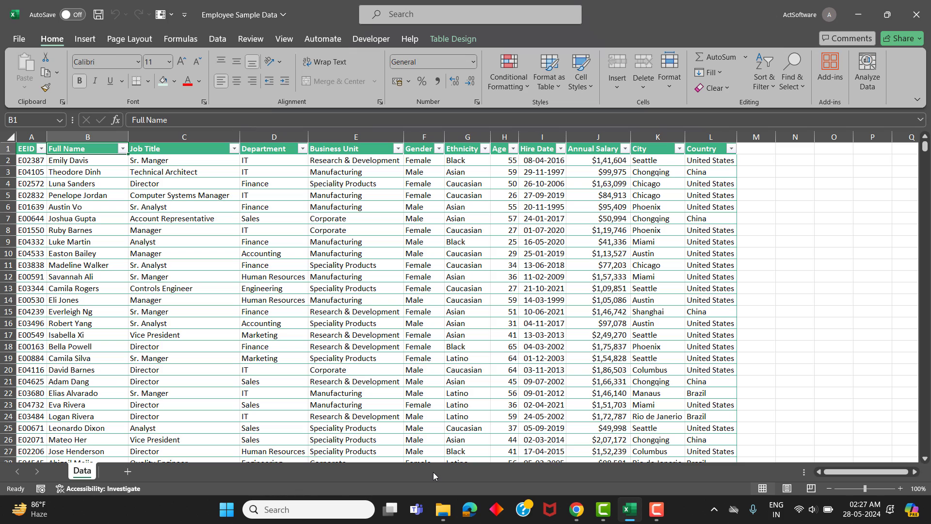
Insert a copy of the Department column beside it and head it FIlterDepartment.
left_click(268, 148)
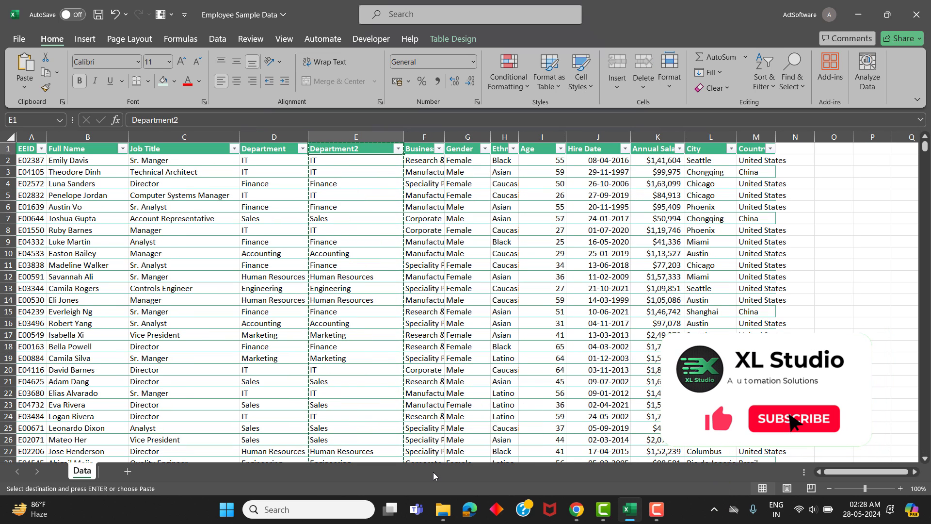
left_click(794, 419)
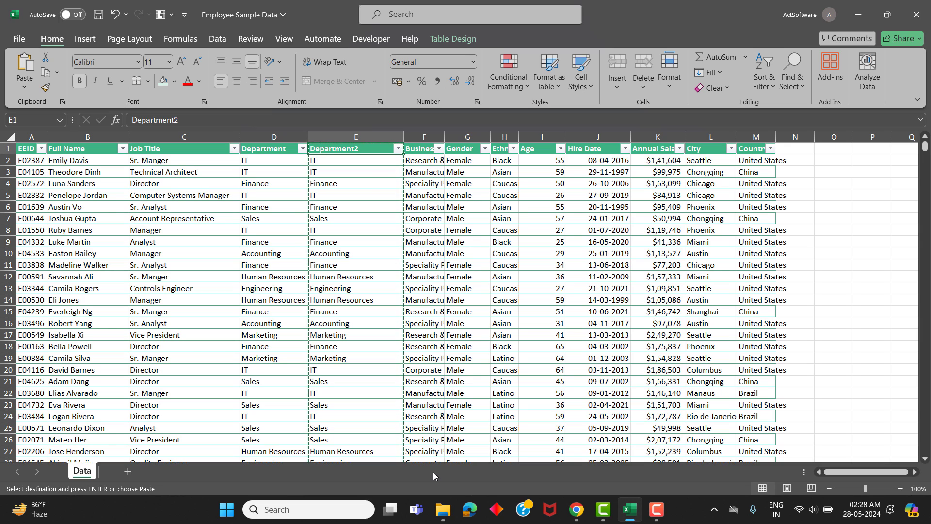
type("FIlterDe")
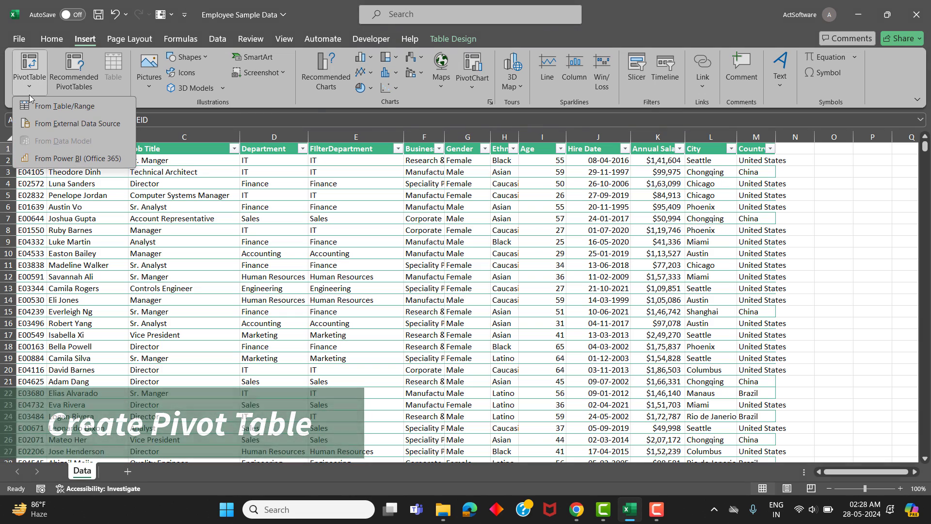
Create a PivotTable of the employee table on a new worksheet, grouped by Department.
left_click(65, 106)
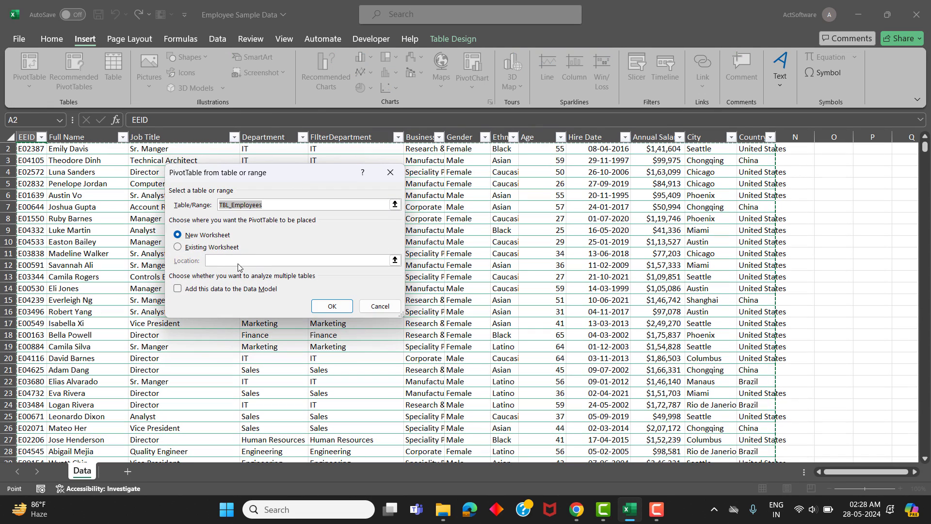
left_click(331, 305)
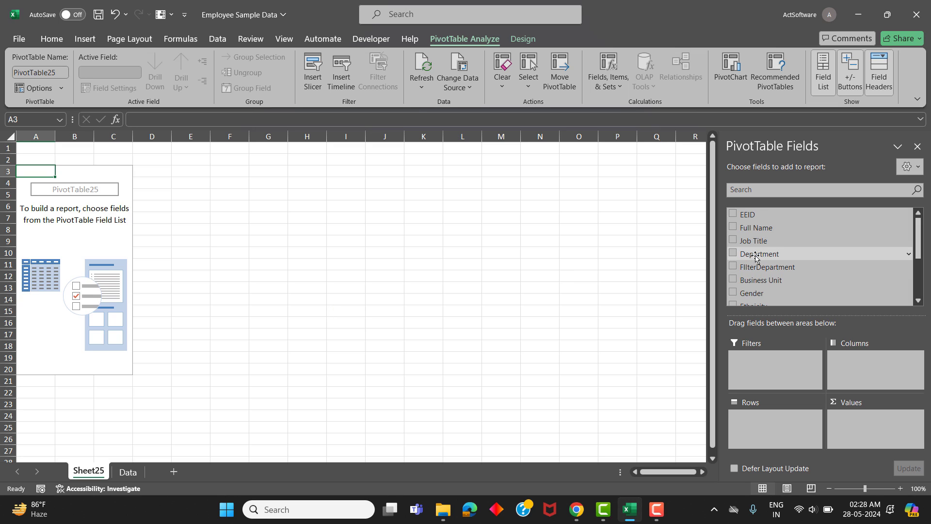
left_click_drag(757, 253, 756, 361)
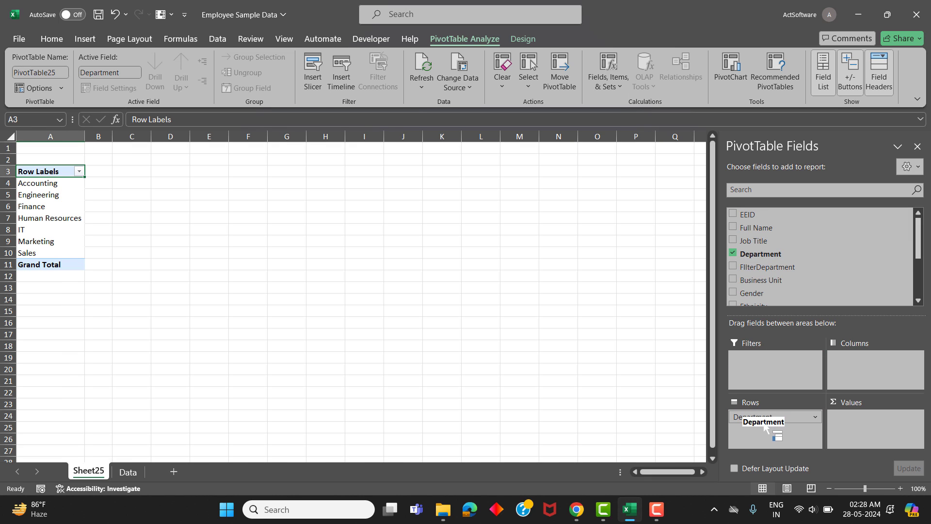
mouse_move(764, 365)
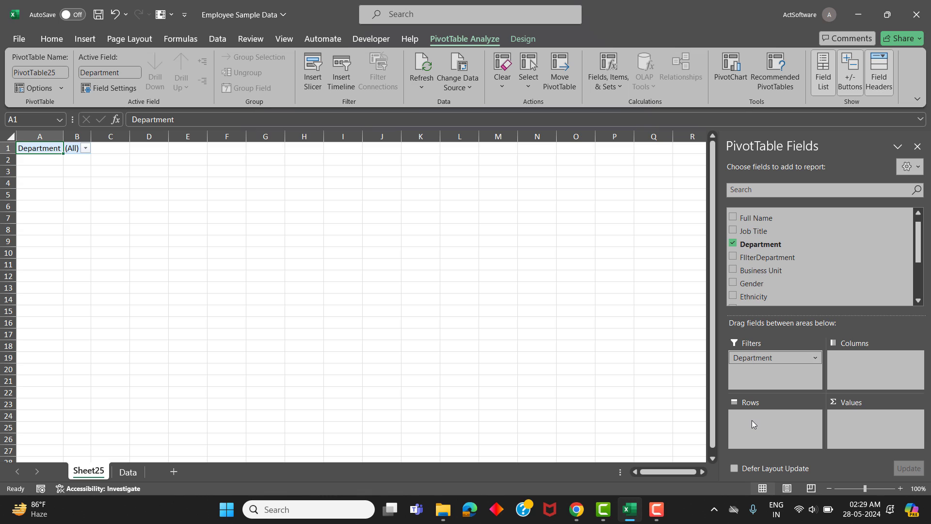
mouse_move(770, 375)
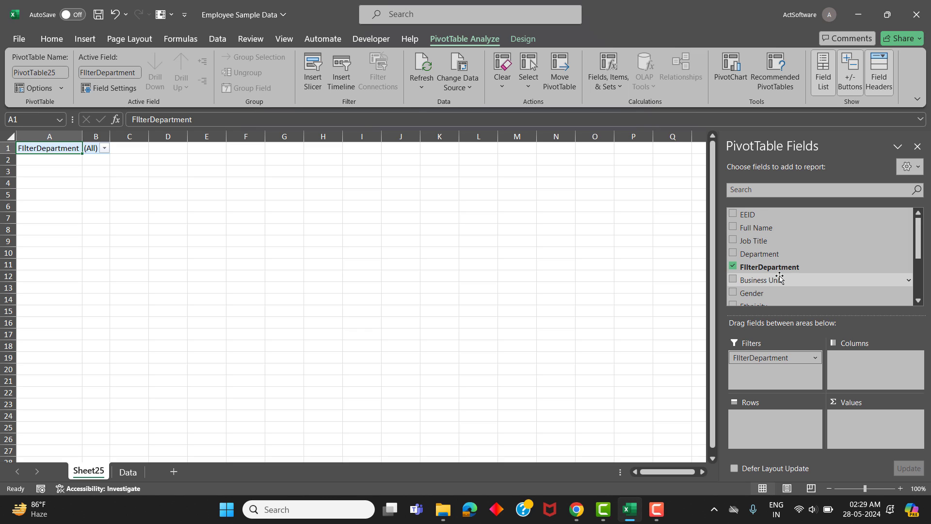
mouse_move(761, 432)
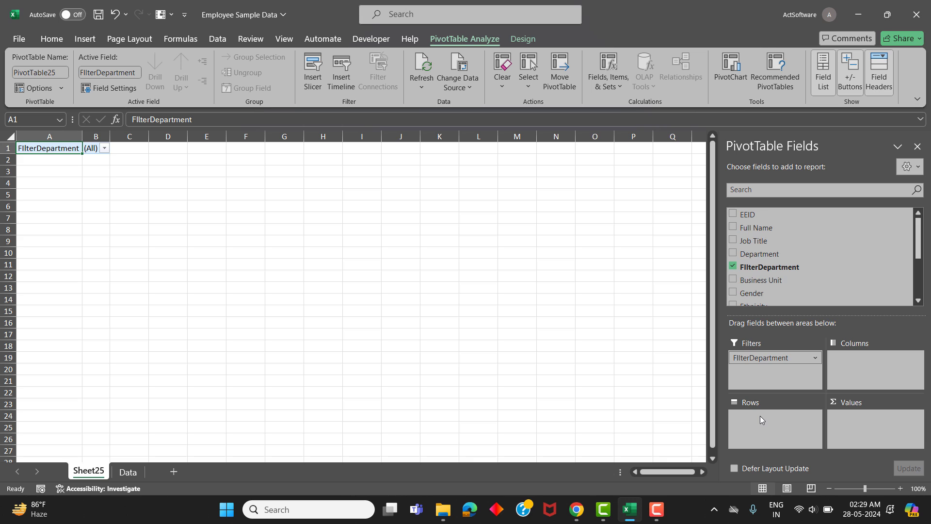
mouse_move(740, 216)
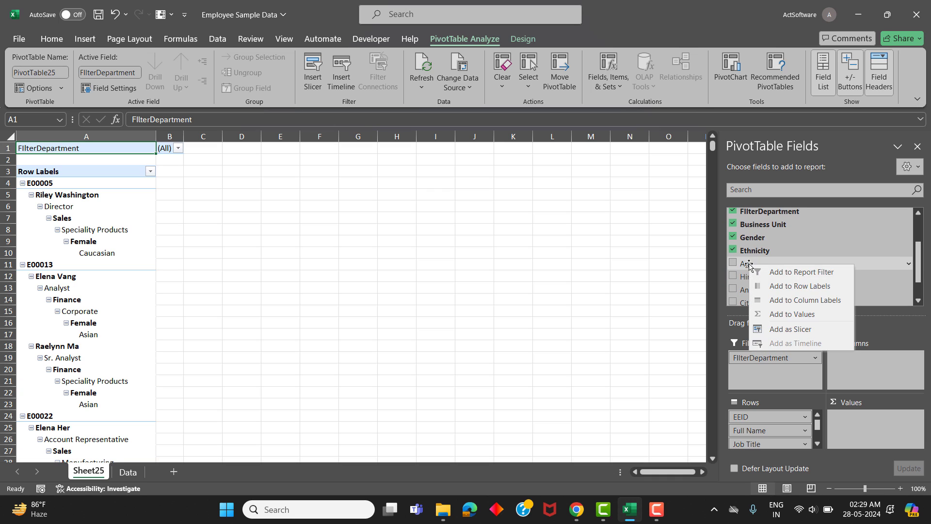
Add Age to the pivot row labels.
left_click(800, 286)
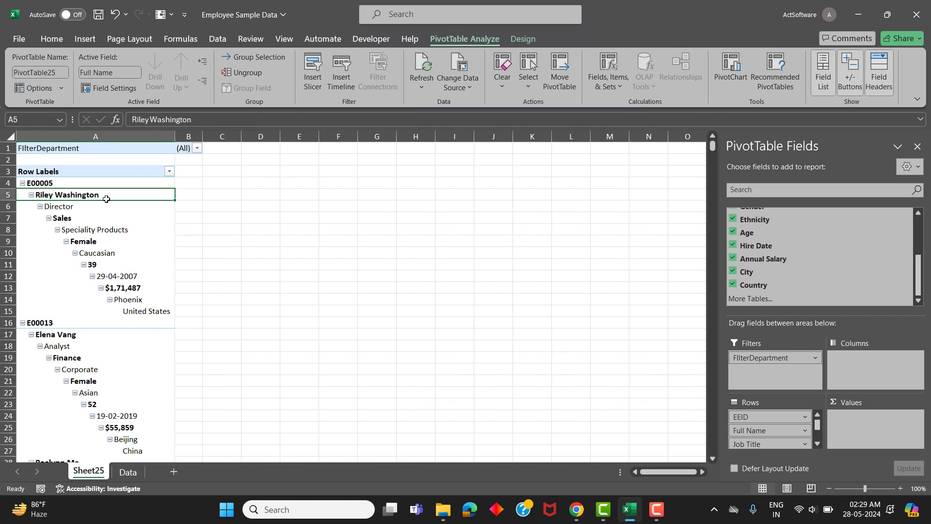
mouse_move(234, 289)
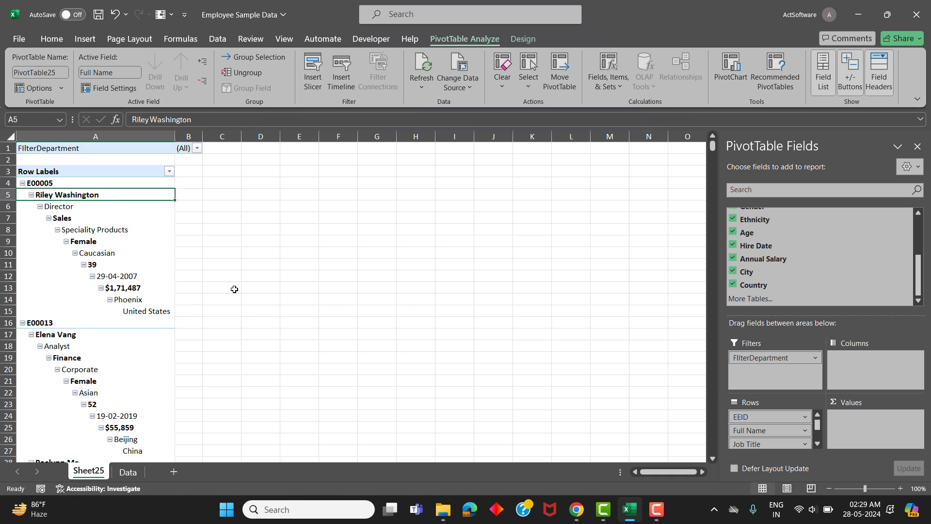
Set the pivot to tabular form with item labels repeated on every row.
left_click(522, 39)
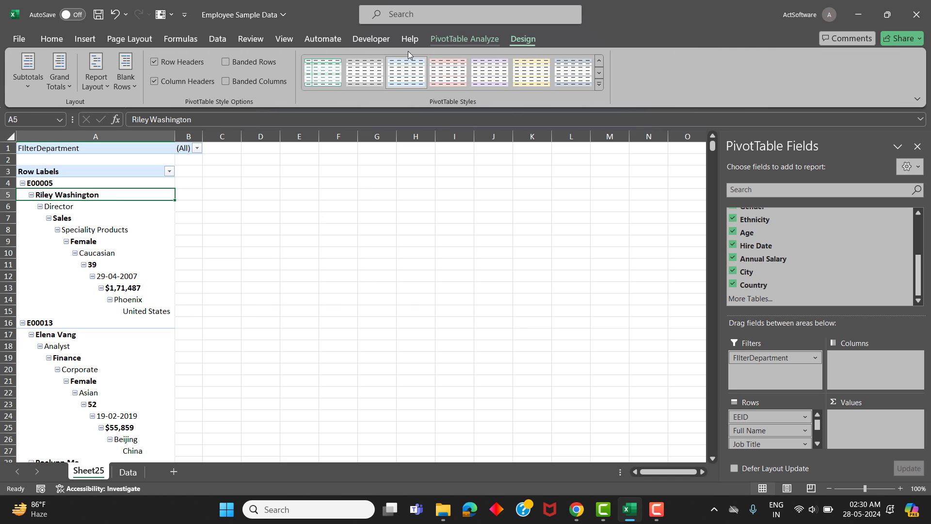
left_click(96, 70)
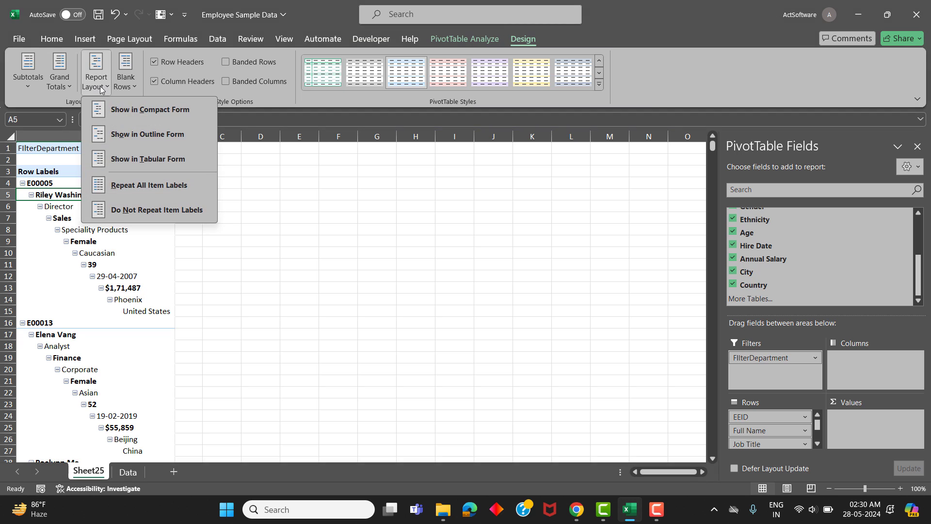
mouse_move(147, 169)
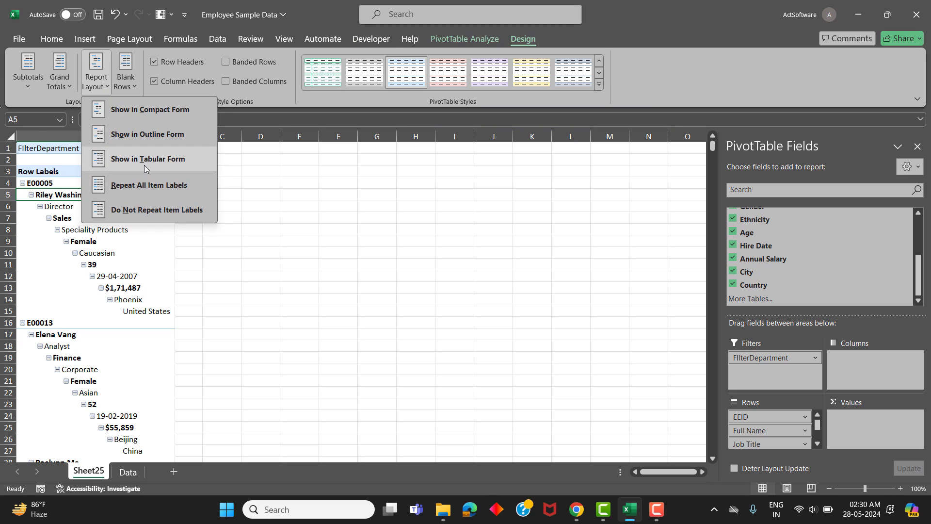
left_click(147, 159)
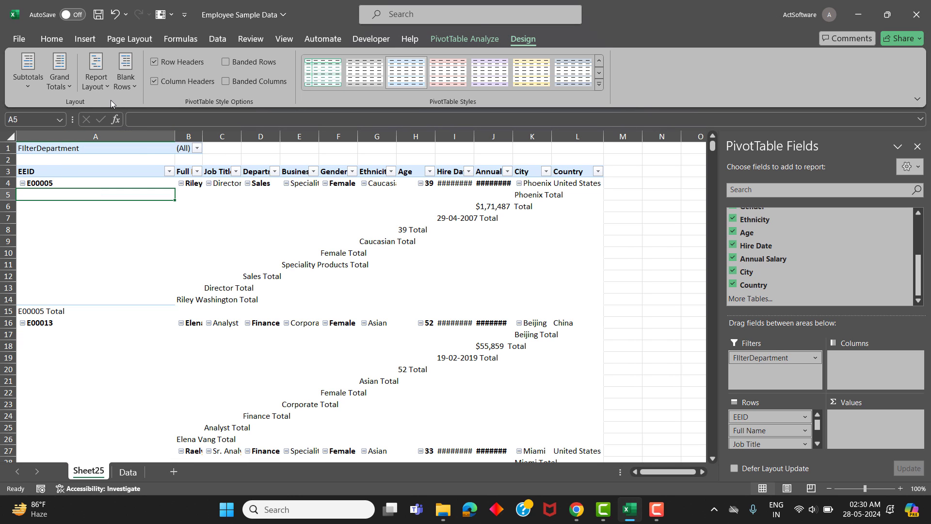
left_click(95, 72)
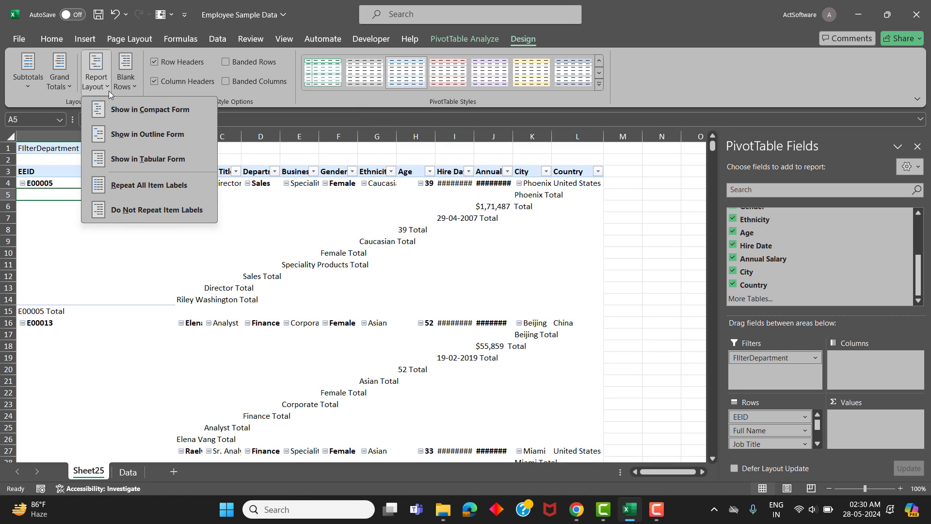
mouse_move(137, 195)
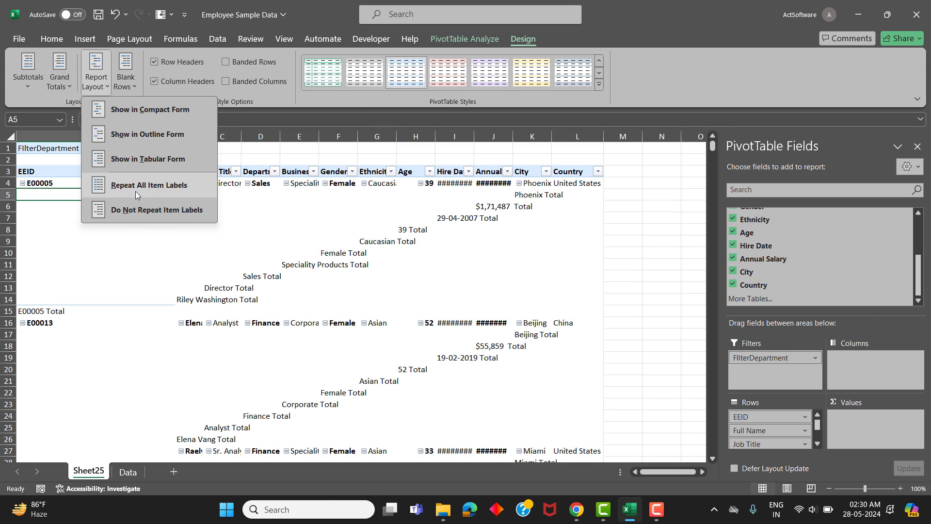
left_click(149, 185)
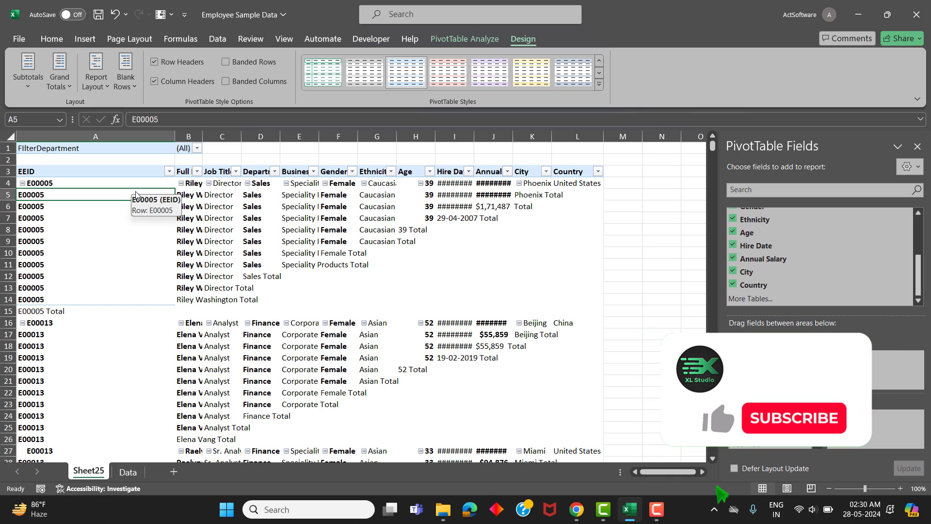
Remove all subtotals and turn grand totals off for rows and columns.
left_click(27, 71)
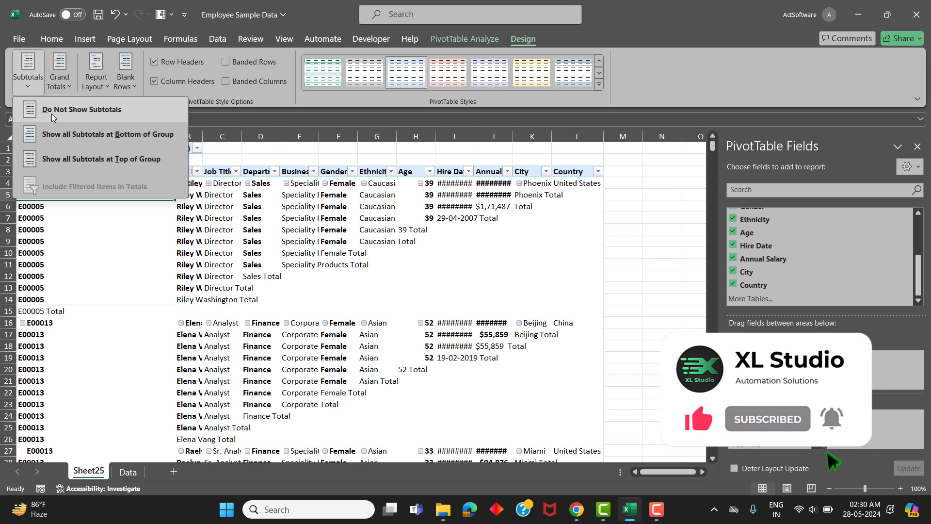
left_click(82, 109)
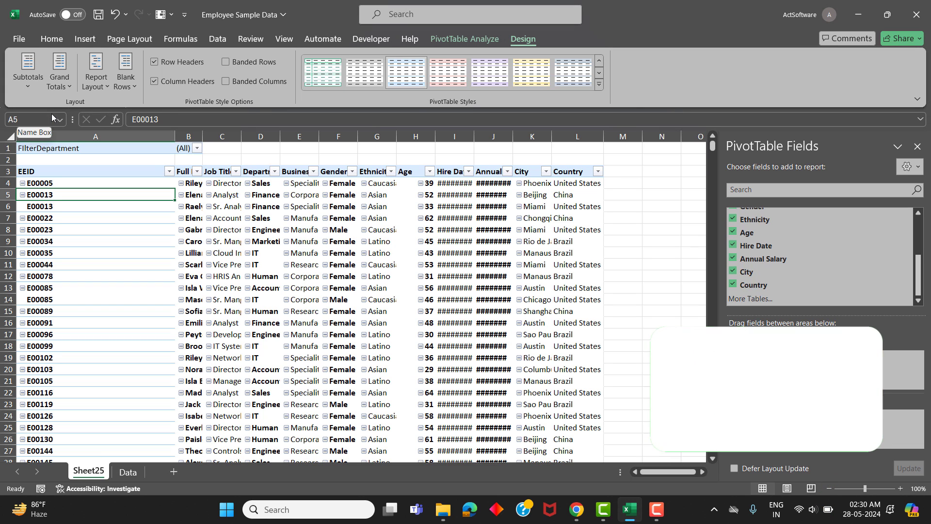
left_click(57, 72)
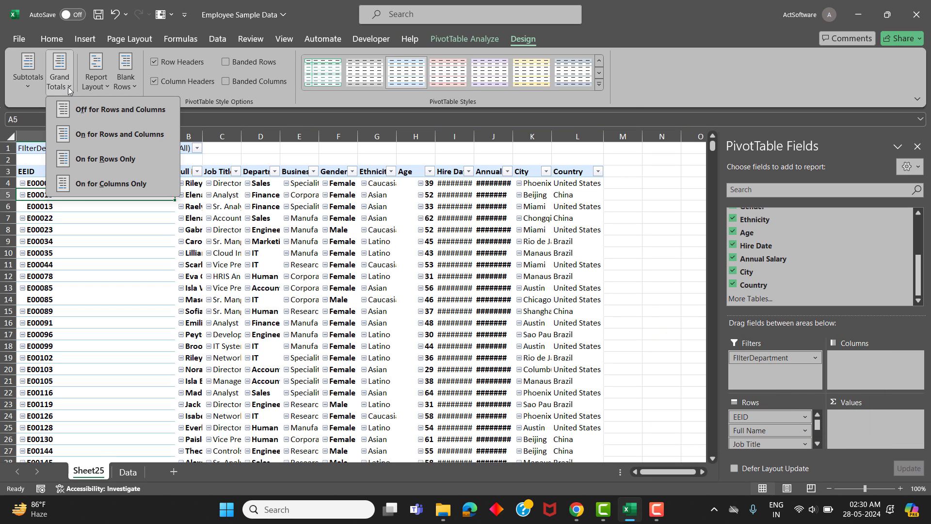
mouse_move(92, 114)
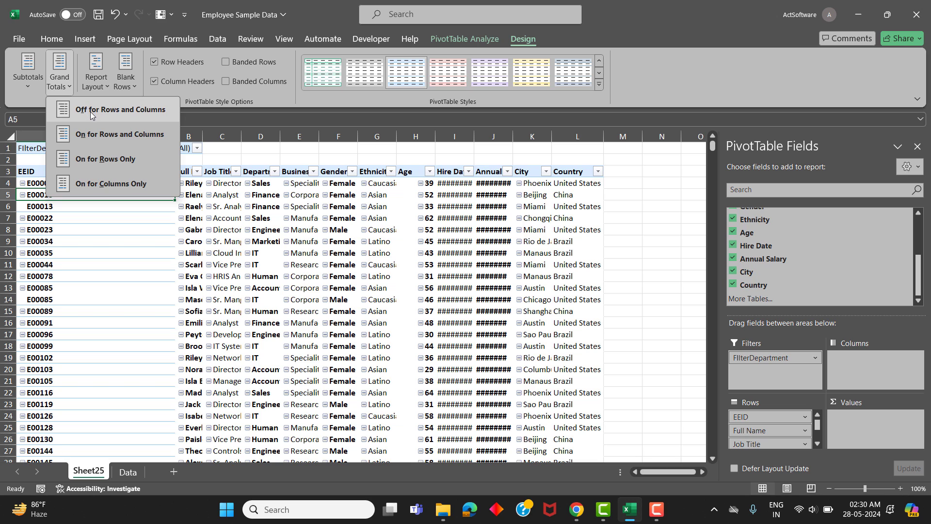
left_click(121, 109)
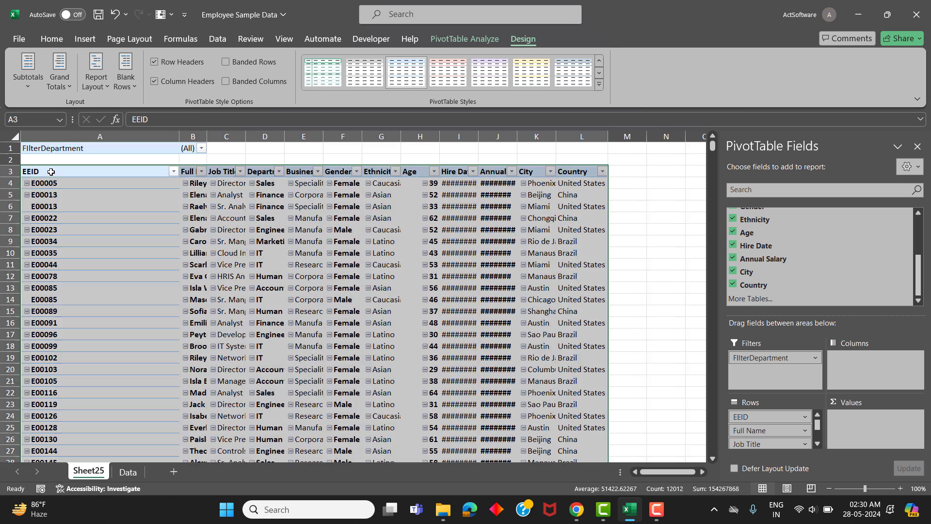
left_click(51, 38)
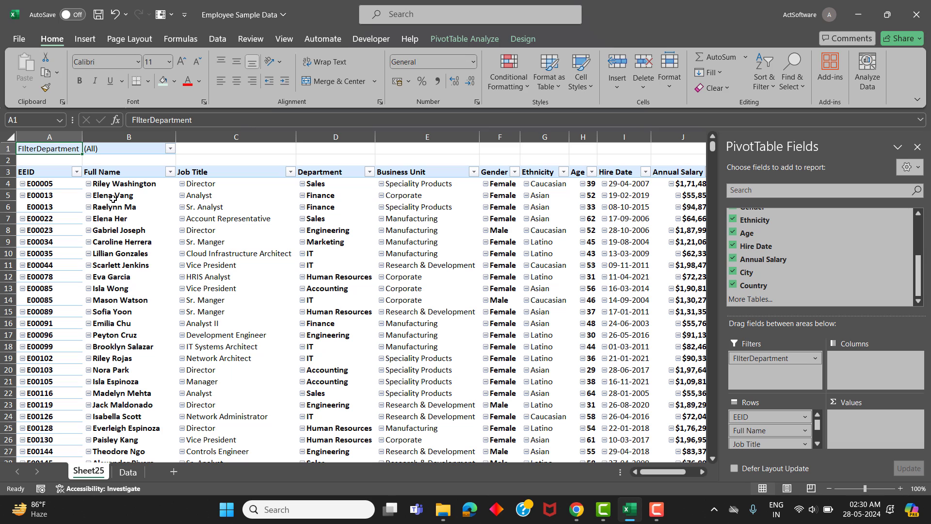
From a pivot cell, start Show Report Filter Pages to make one sheet per filter value.
left_click(113, 195)
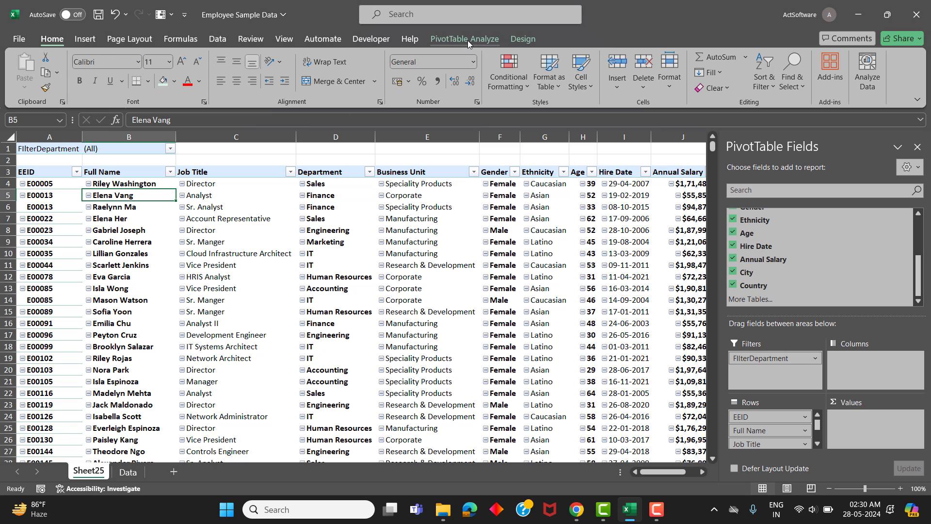
left_click(464, 38)
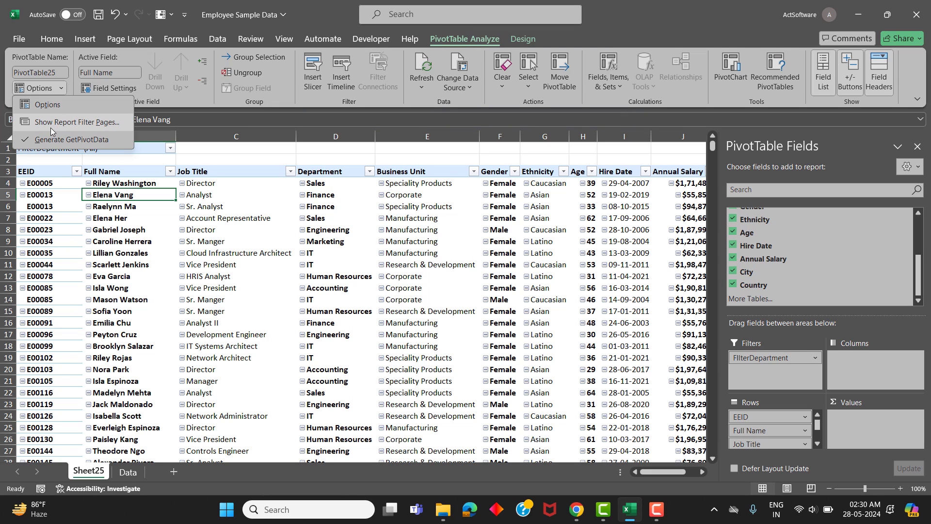
mouse_move(88, 127)
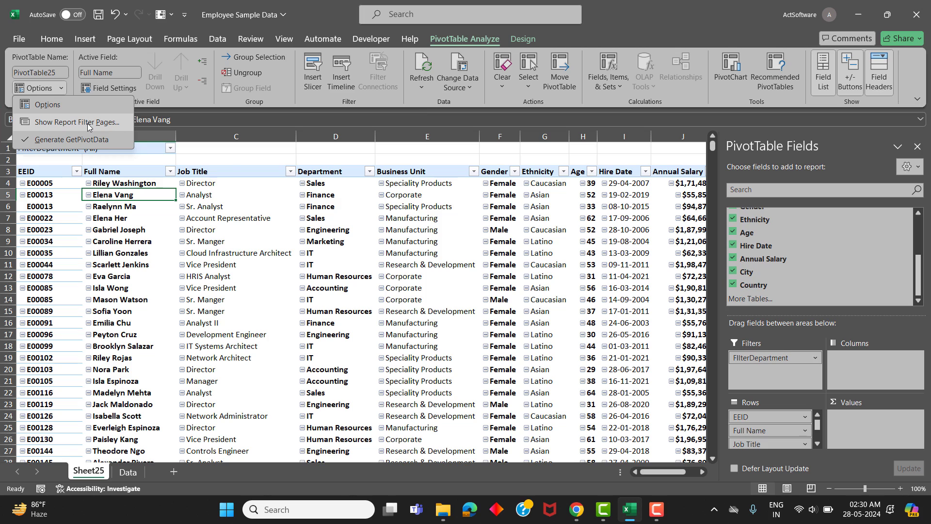
left_click(72, 121)
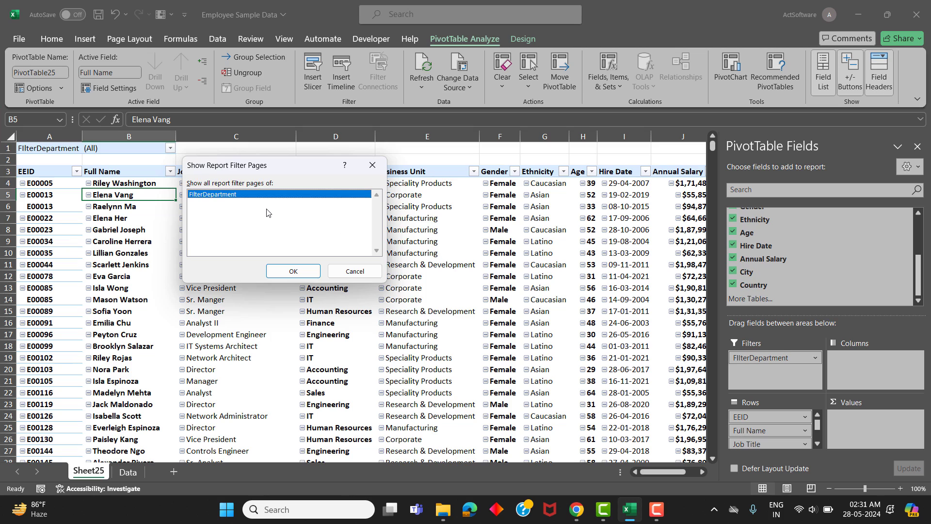
mouse_move(285, 231)
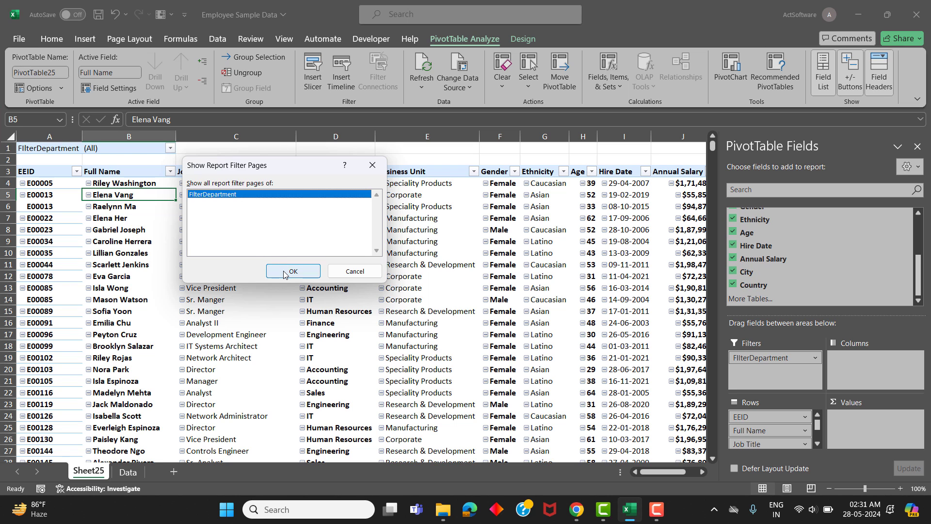
Generate the per-department sheets and check Marketing, the original pivot sheet and Sales.
left_click(293, 271)
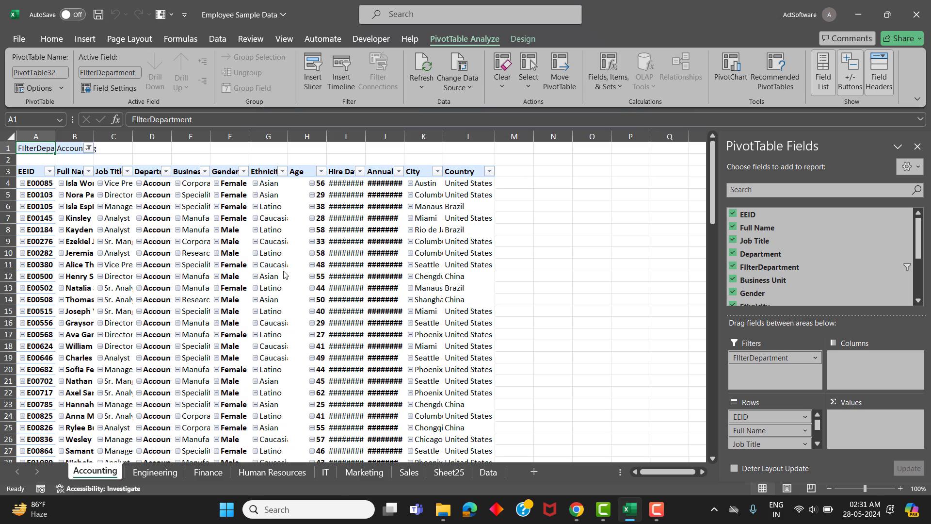
mouse_move(403, 450)
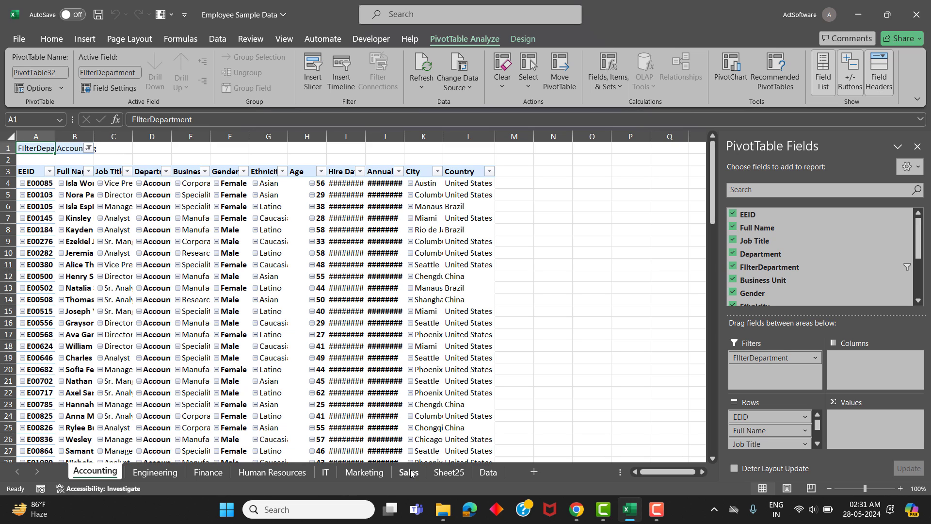
mouse_move(413, 478)
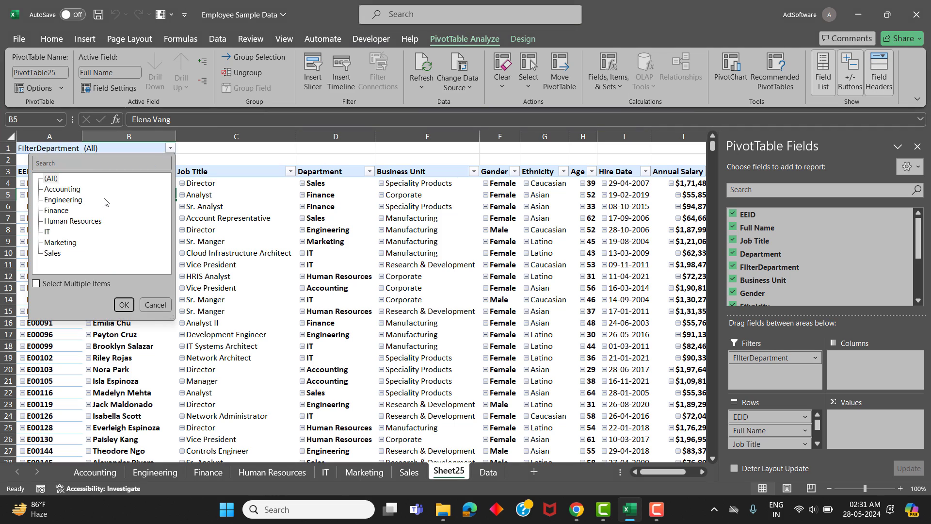
mouse_move(94, 199)
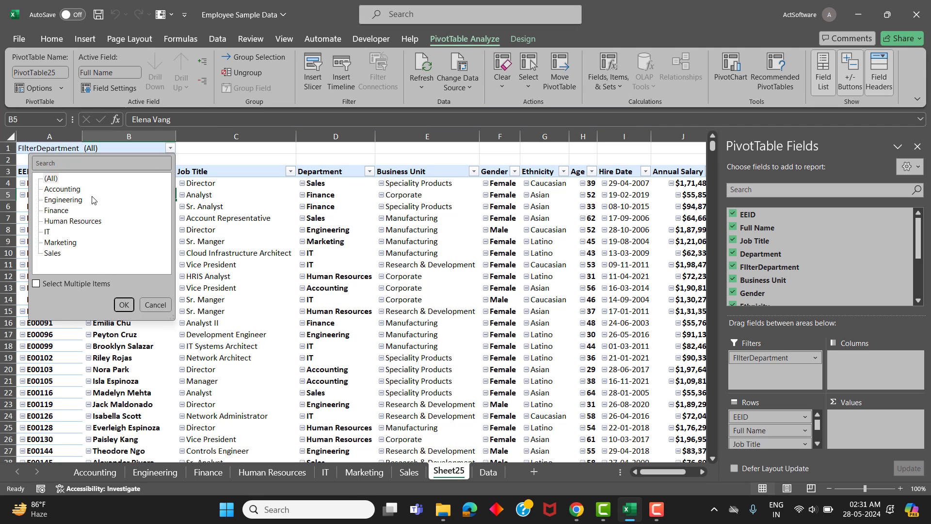
mouse_move(71, 223)
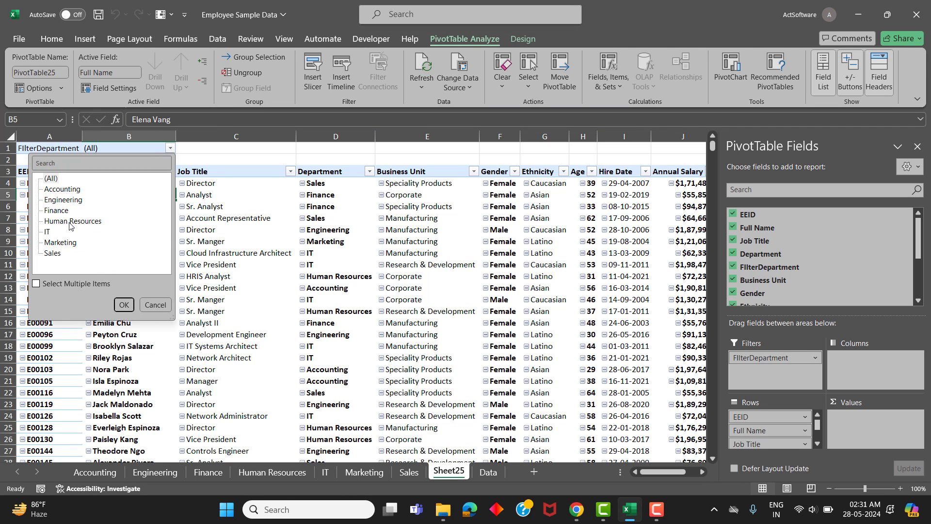
left_click(156, 305)
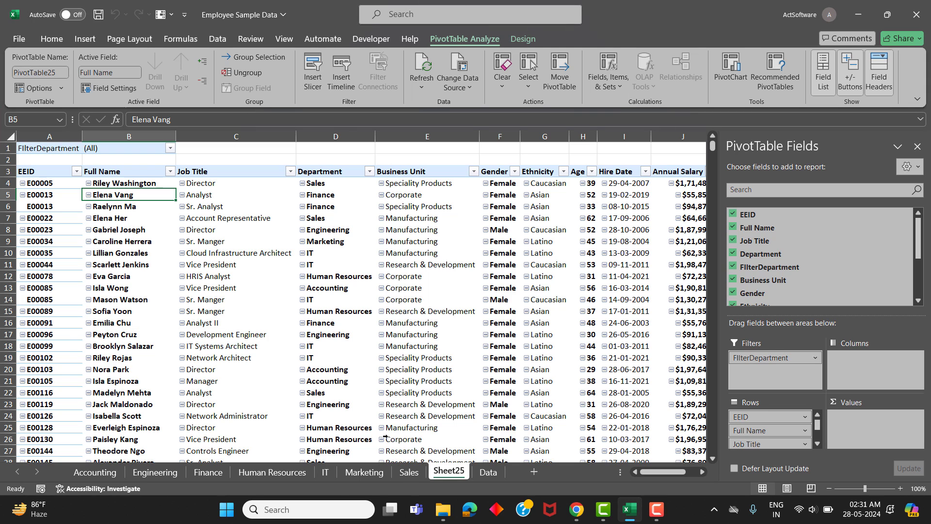
left_click(364, 472)
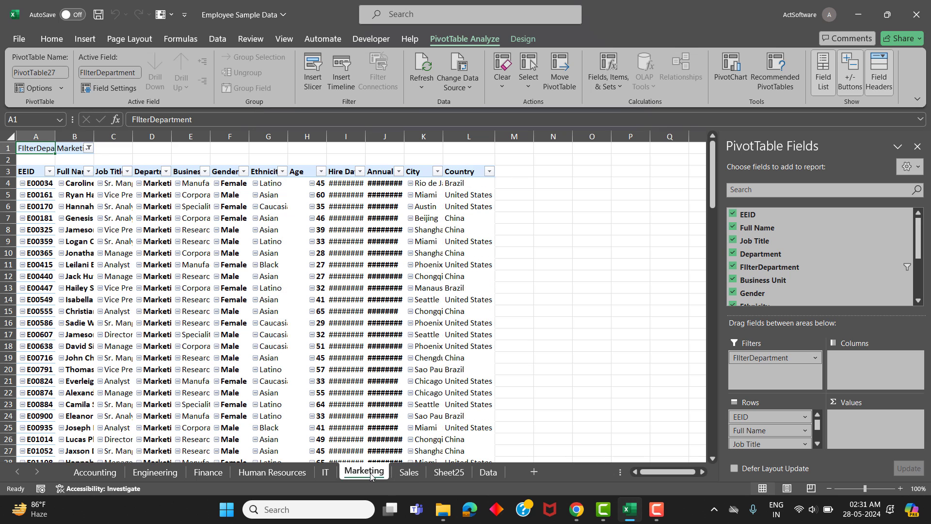
mouse_move(454, 472)
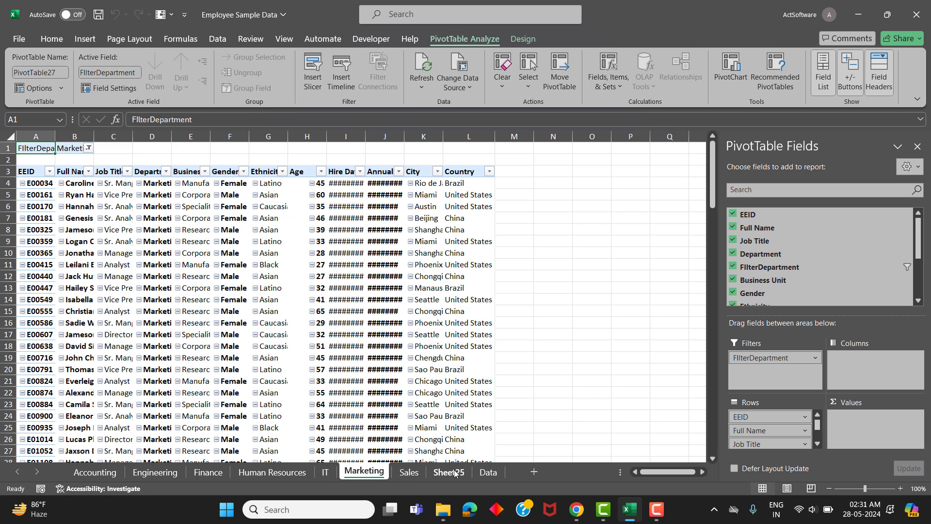
left_click(449, 472)
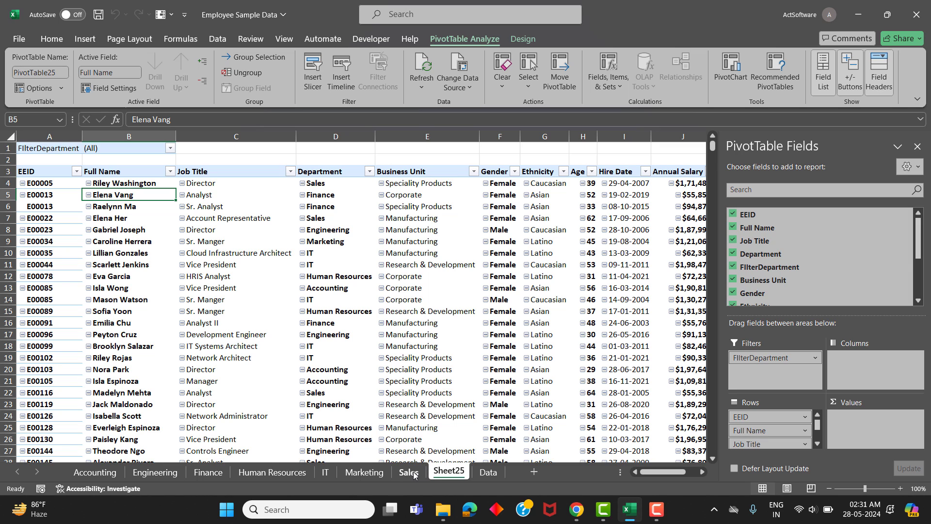
left_click(408, 471)
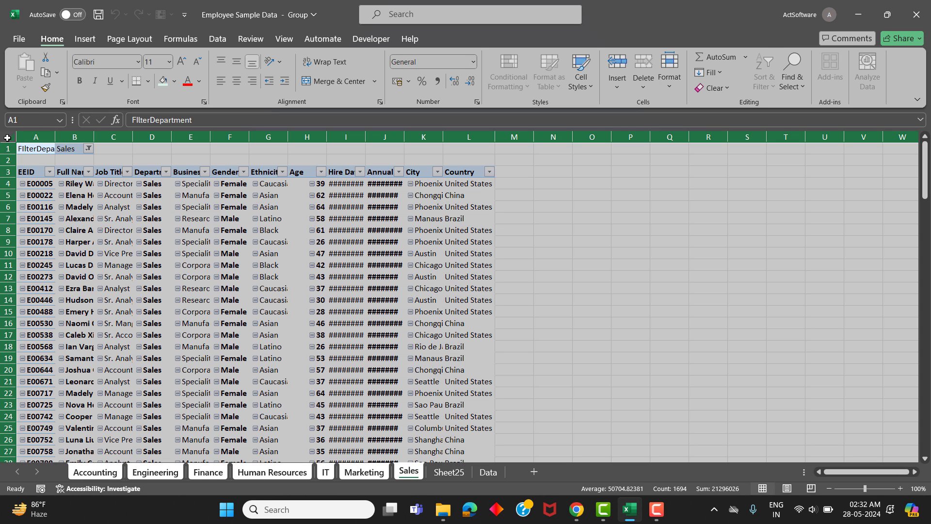
Copy the grouped sheets' contents and paste them back as values only.
key("Ctrl+C")
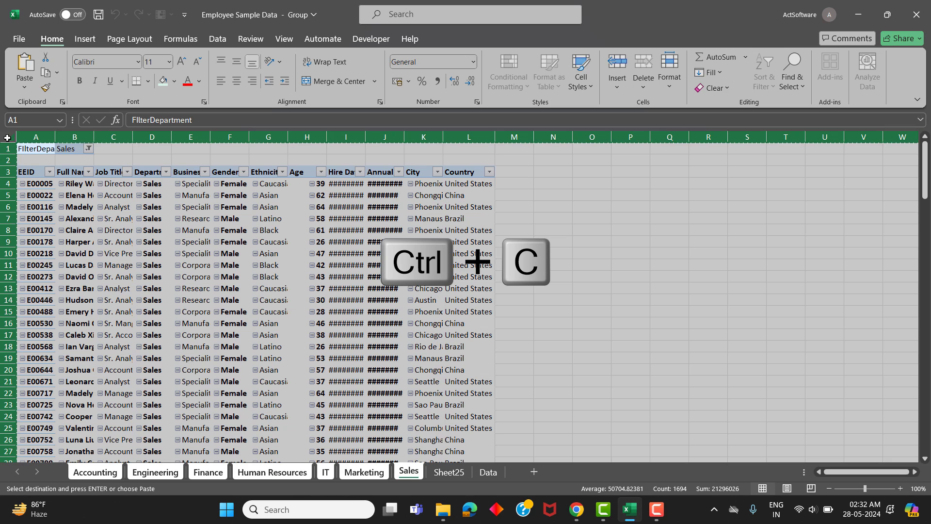
key("alt")
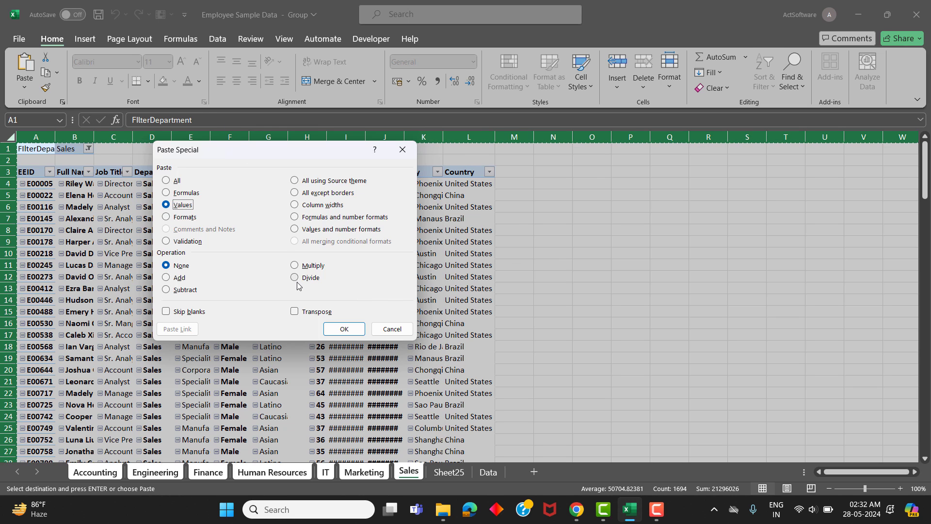
left_click(344, 328)
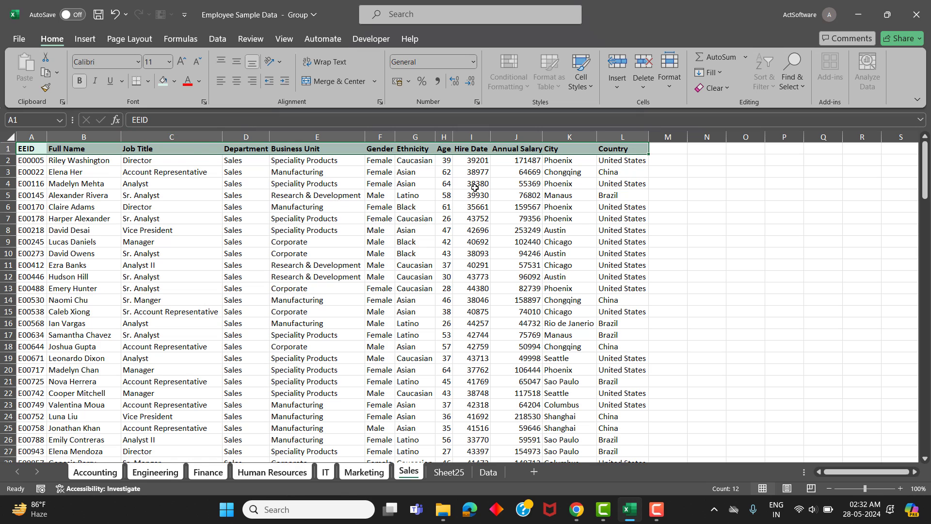
Format the whole Hire Date column as Short Date.
left_click(471, 184)
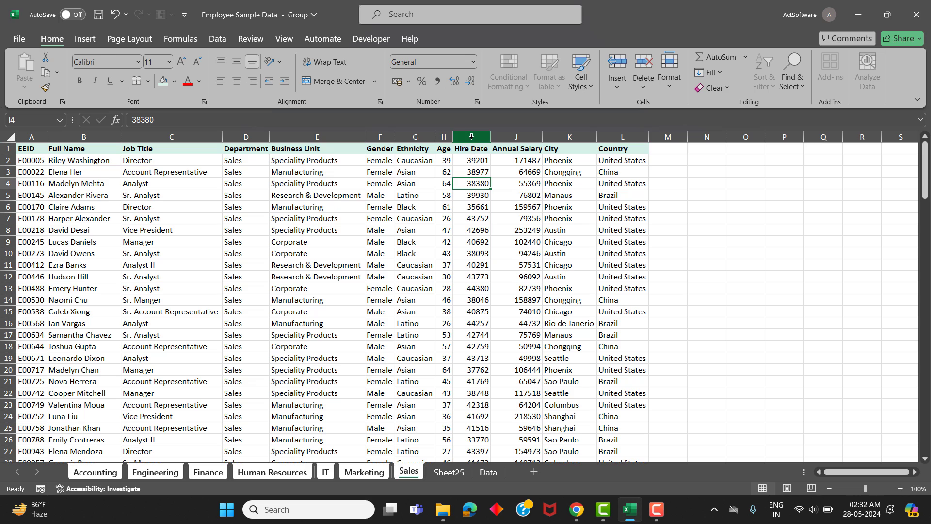
left_click(471, 136)
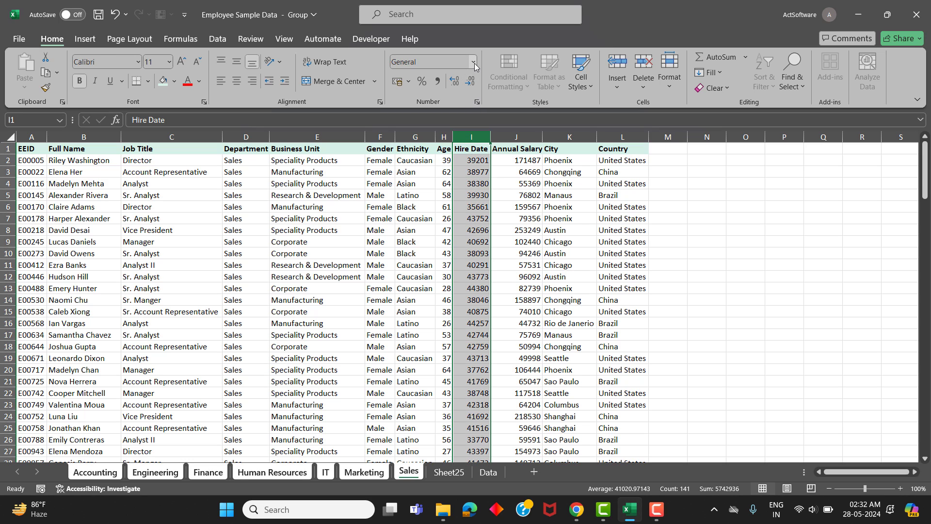
left_click(474, 62)
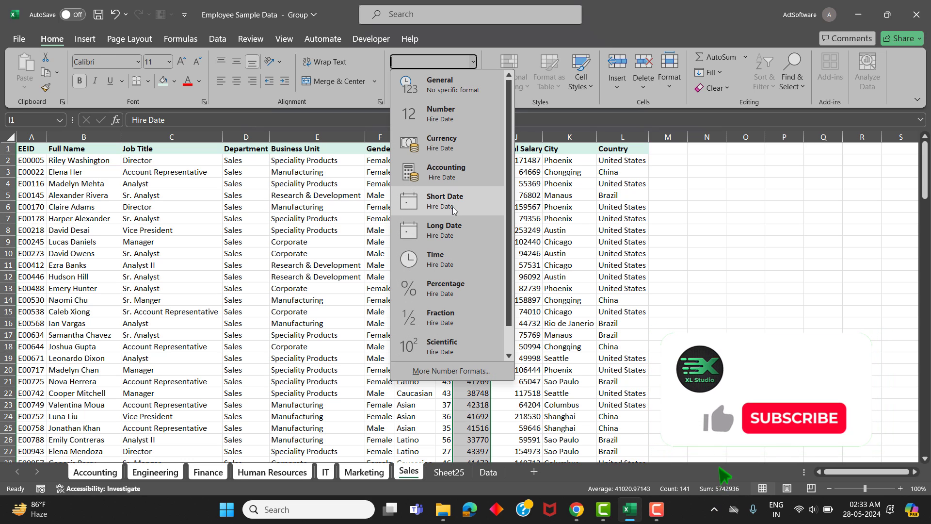
left_click(444, 199)
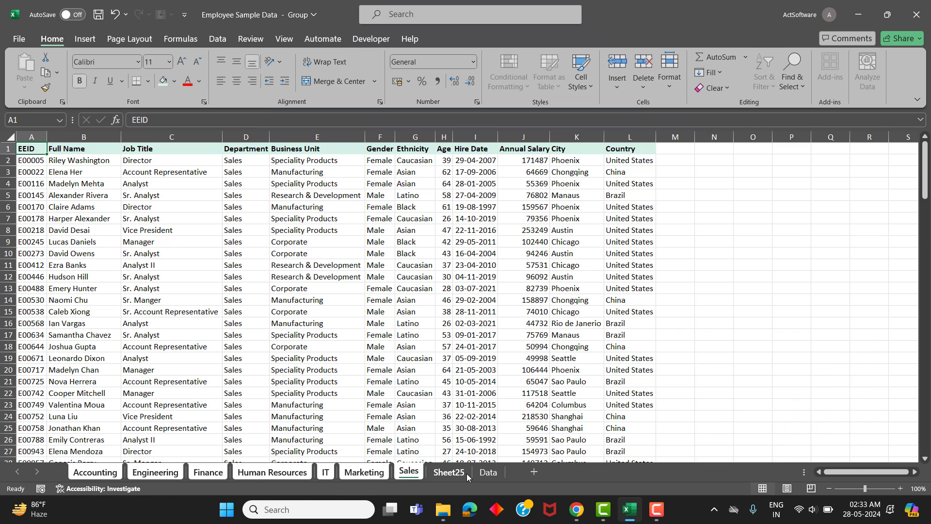
Ungroup via Sheet25, check the Sales, IT and Finance sheets, then return to Sheet25.
left_click(449, 472)
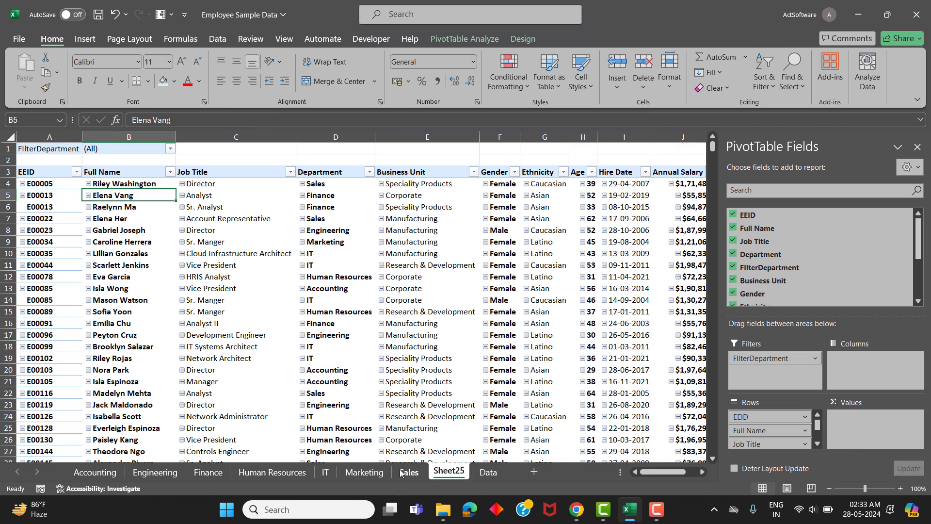
left_click(409, 471)
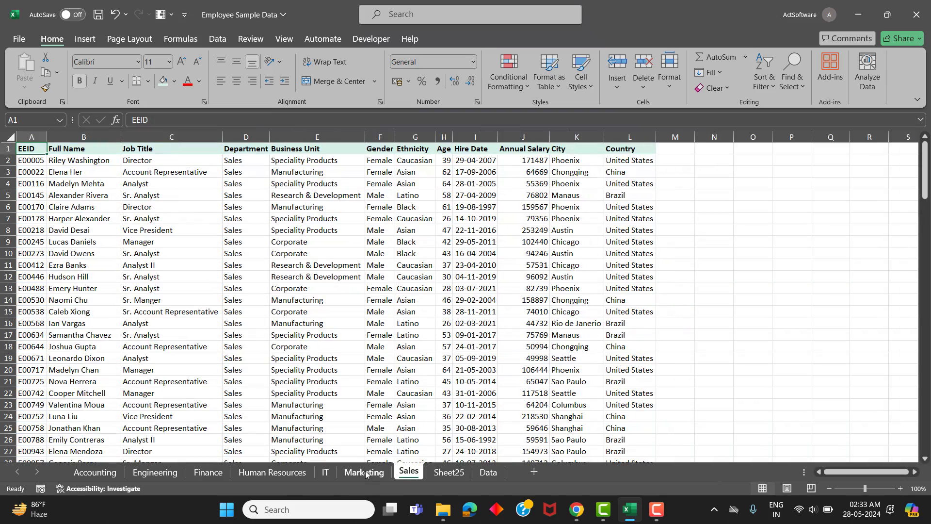
left_click(326, 472)
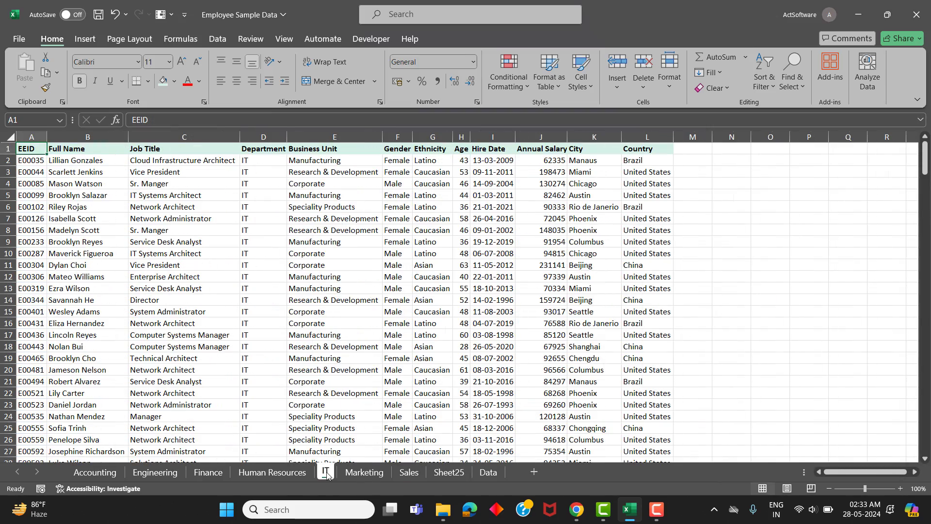
left_click(208, 472)
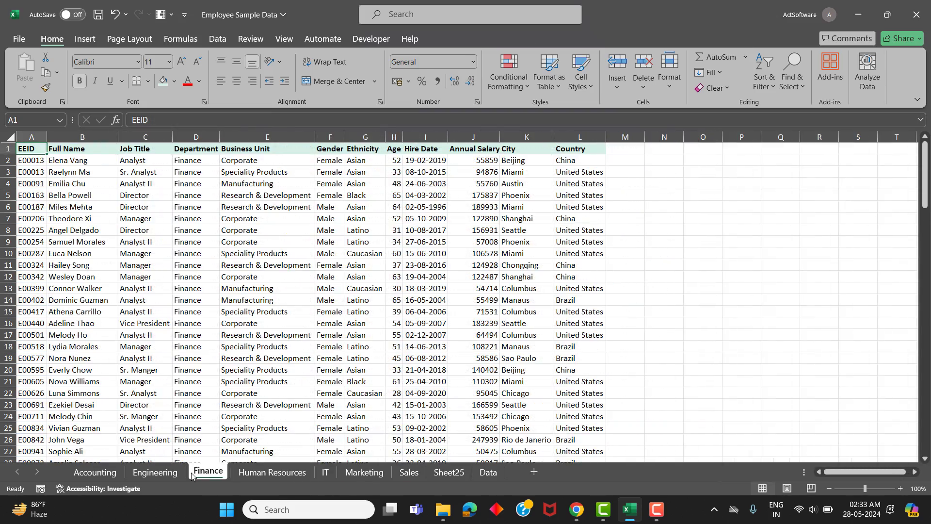
left_click(449, 471)
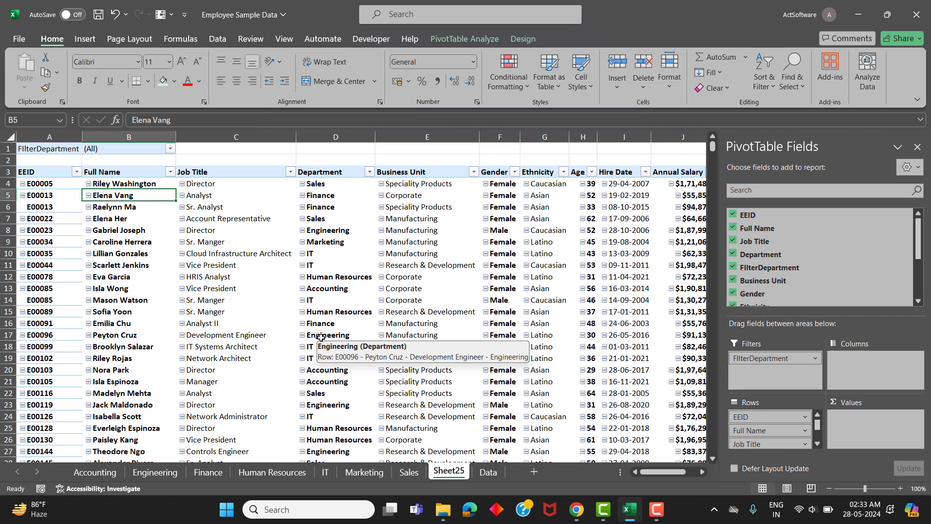